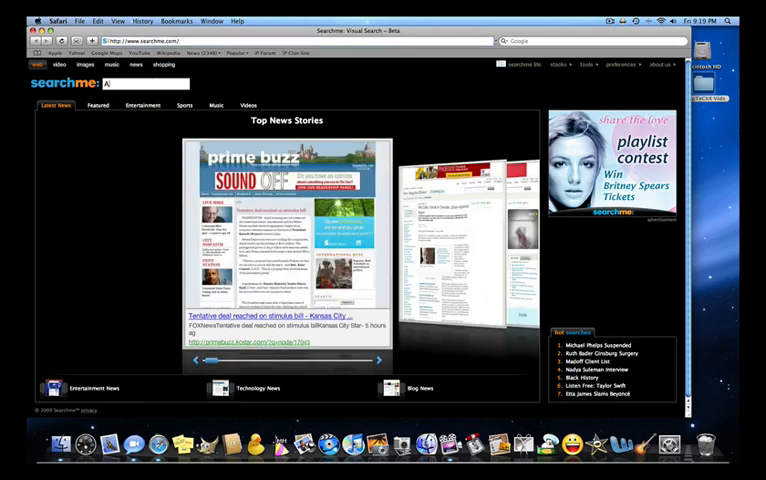
- Search Yahoo Images for 'Red Abstract' and open lines-red.jpg to save it to the desktop
text(Abstract)
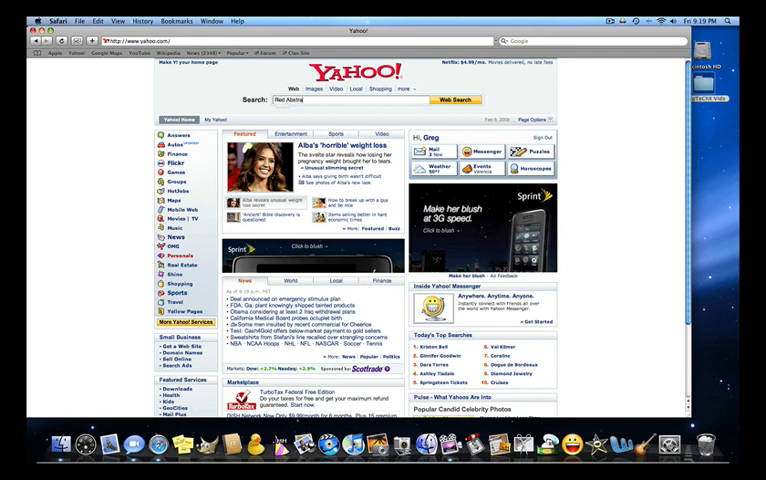
click(448, 99)
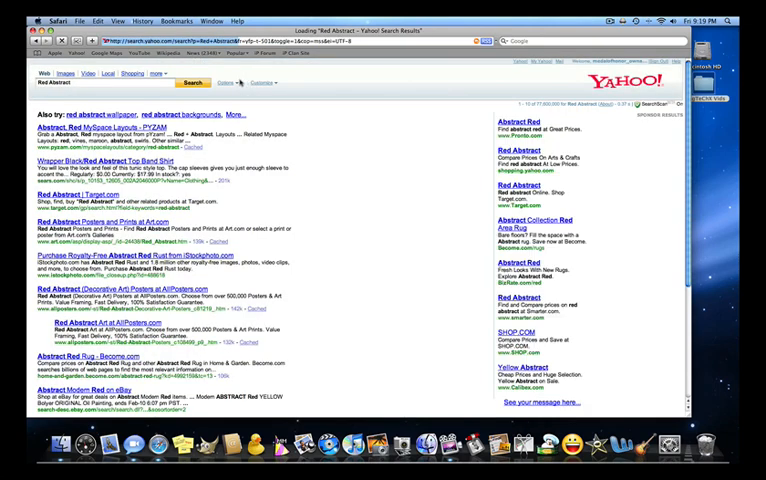
click(64, 73)
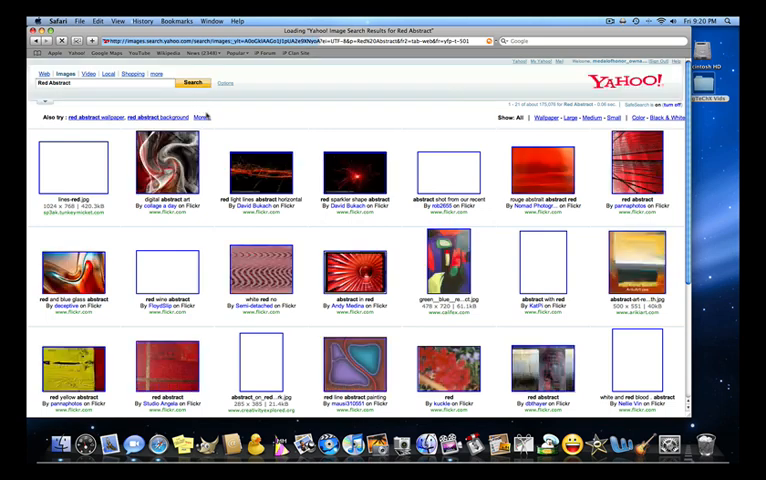
mouse_move(410, 170)
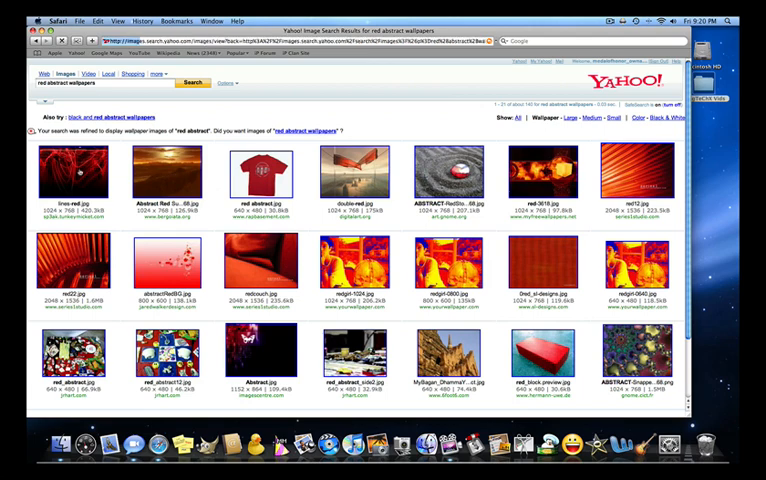
click(72, 170)
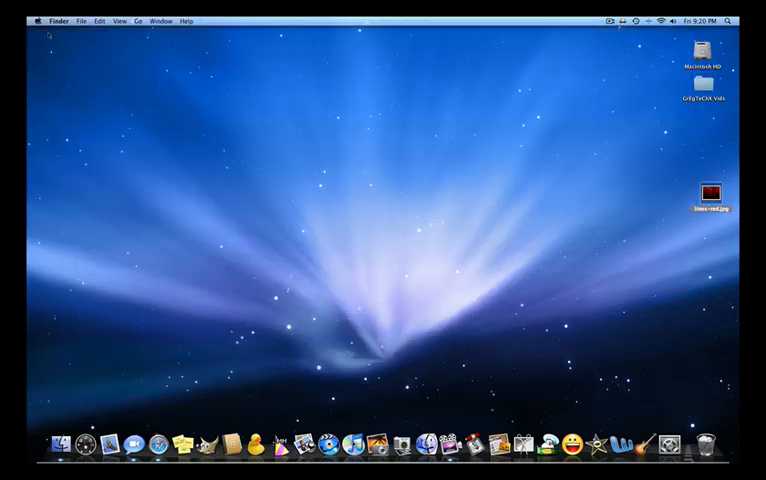
drag(707, 190, 657, 190)
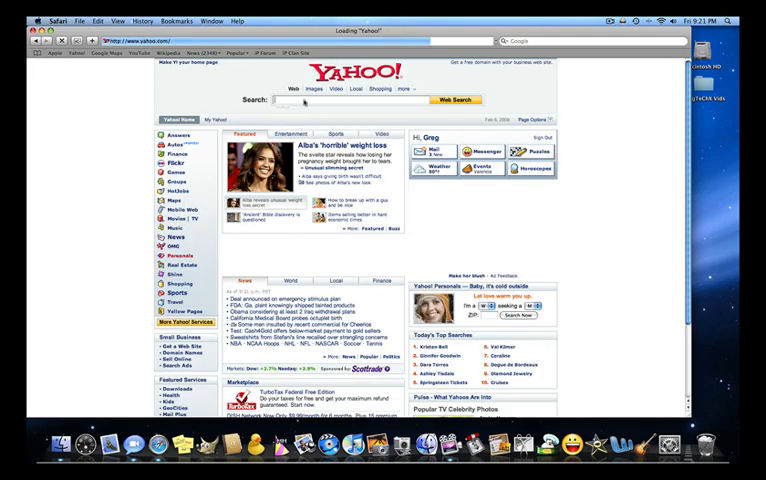
- Search Yahoo for 'Wallpaper for the LG Voyager' and open the LG Voyager Wallpapers result
text(LG Voyager)
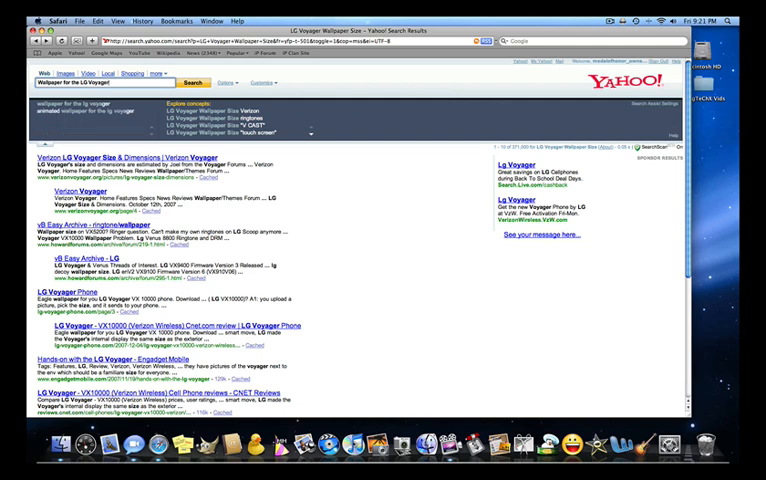
click(194, 83)
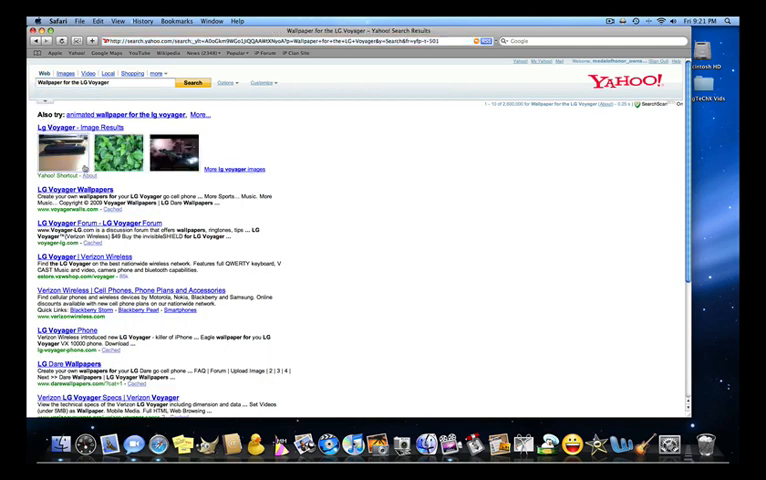
click(74, 190)
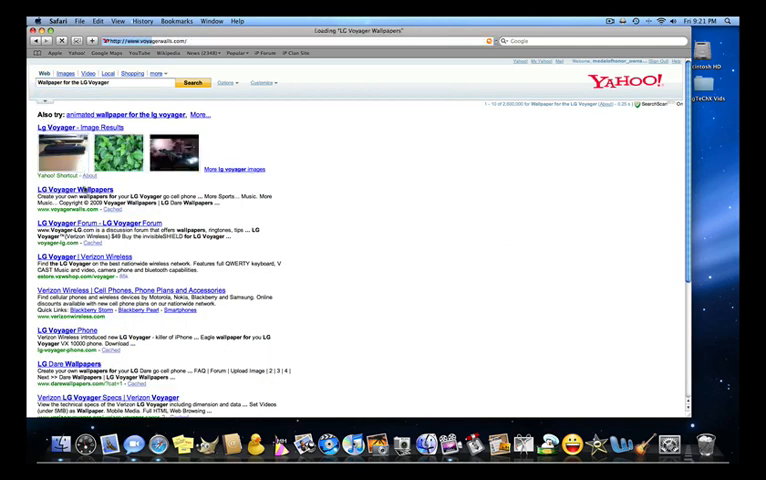
click(76, 190)
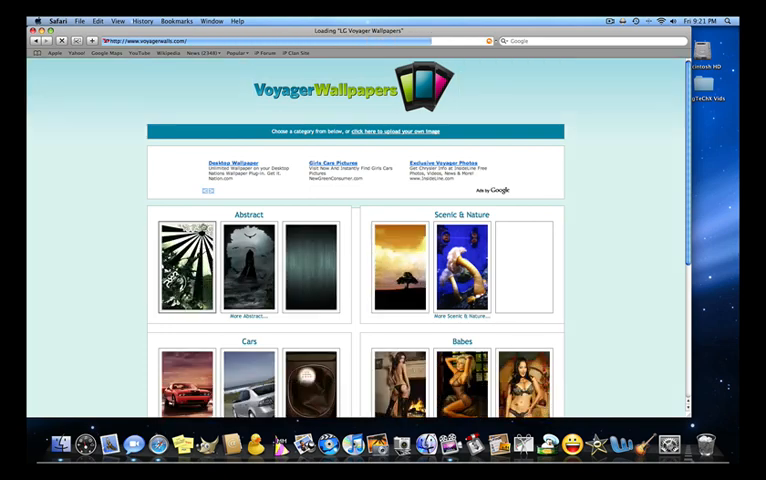
- Choose the dark muscle car wallpaper in Cars and download its no-icons version
click(248, 341)
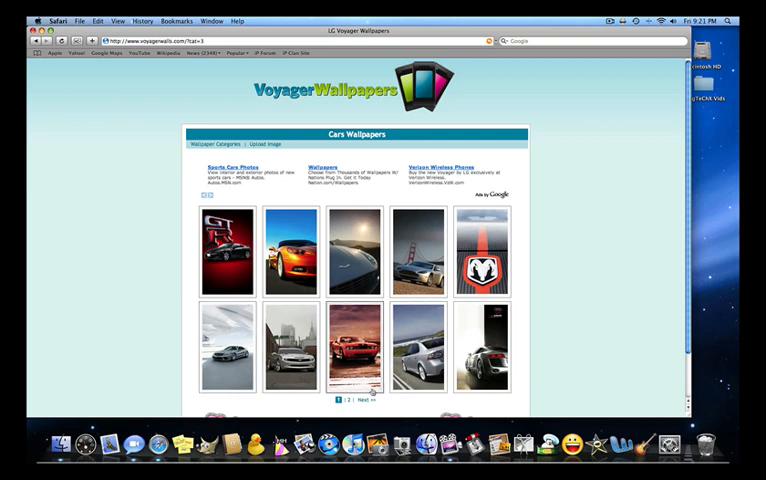
click(357, 400)
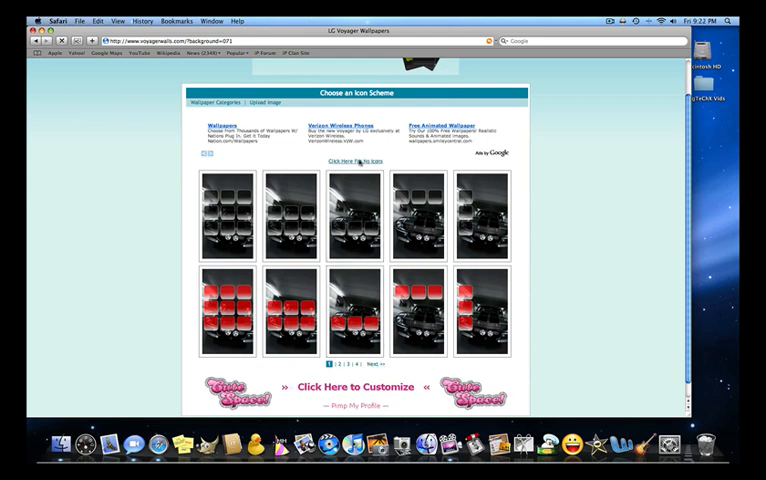
click(355, 161)
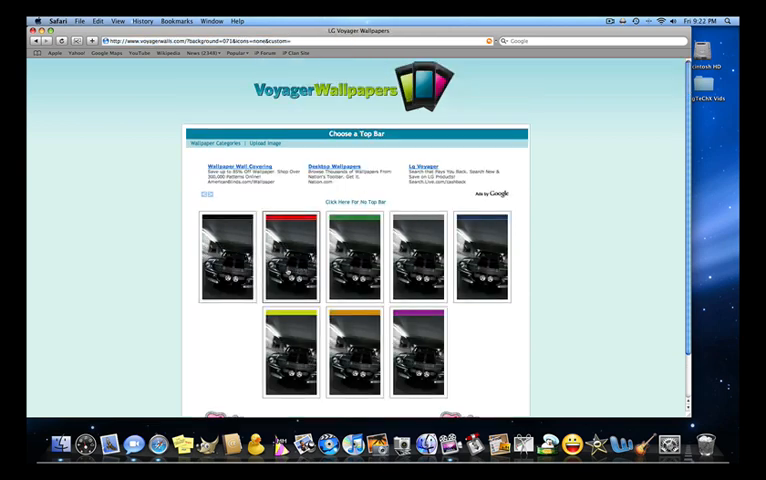
scroll(down, 3)
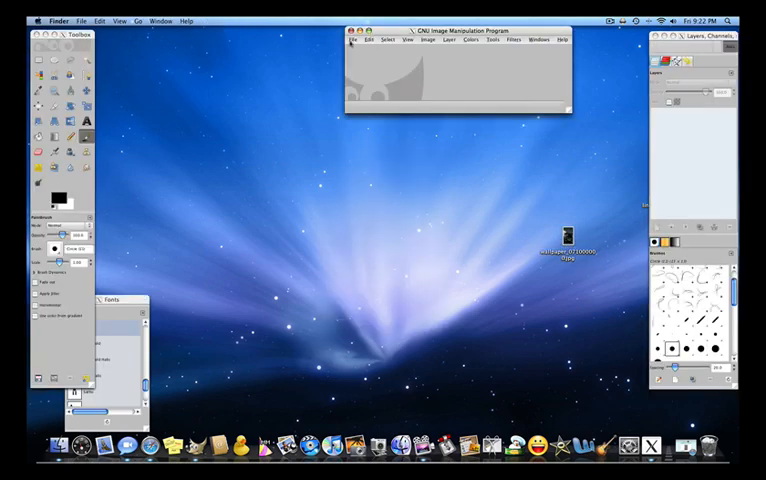
- Open wallpaper_07100000.jpg in GIMP and start a new 240×400 image
click(354, 40)
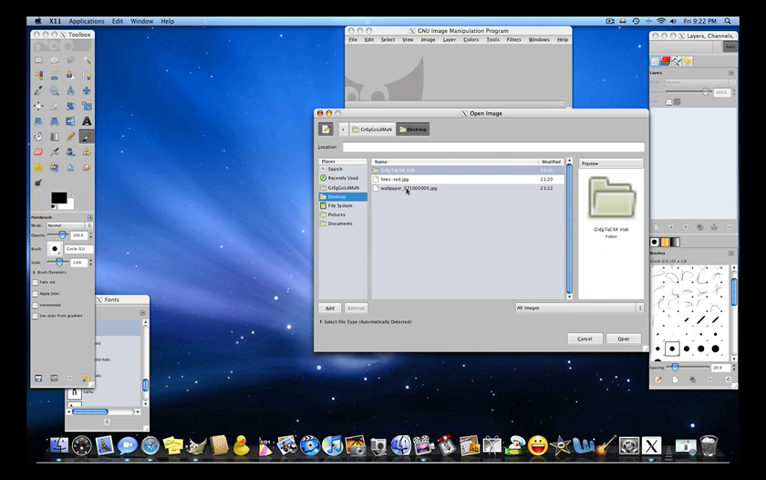
click(624, 338)
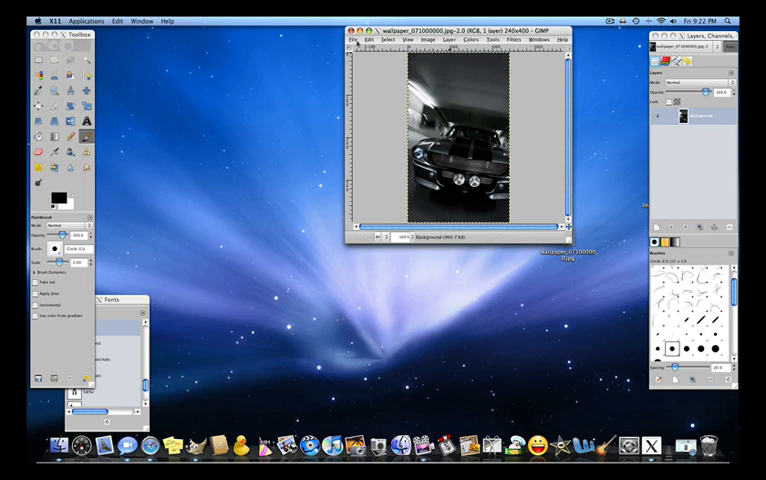
click(355, 39)
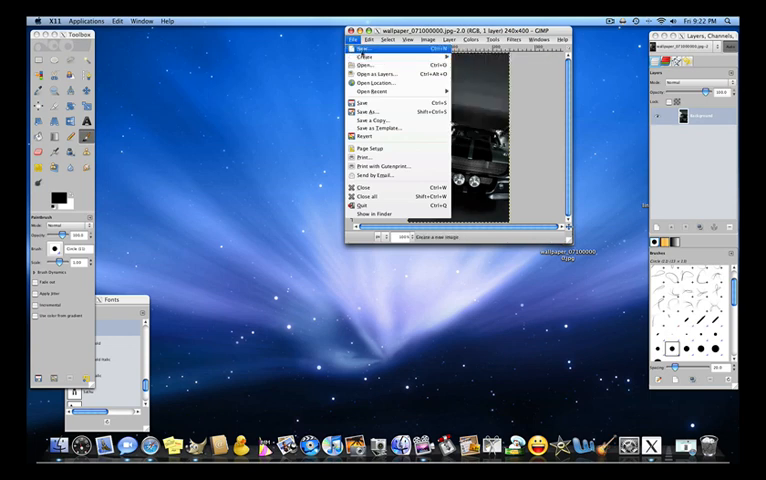
click(363, 47)
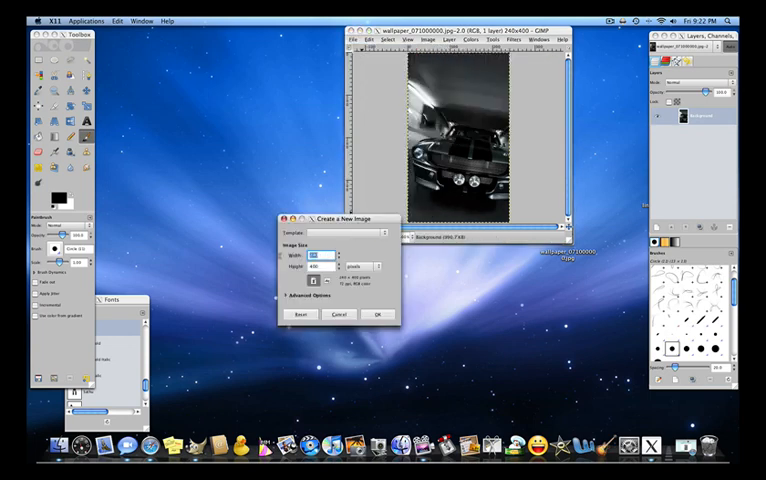
- Confirm the blank 240×400 canvas and open lines-red.jpg
click(339, 314)
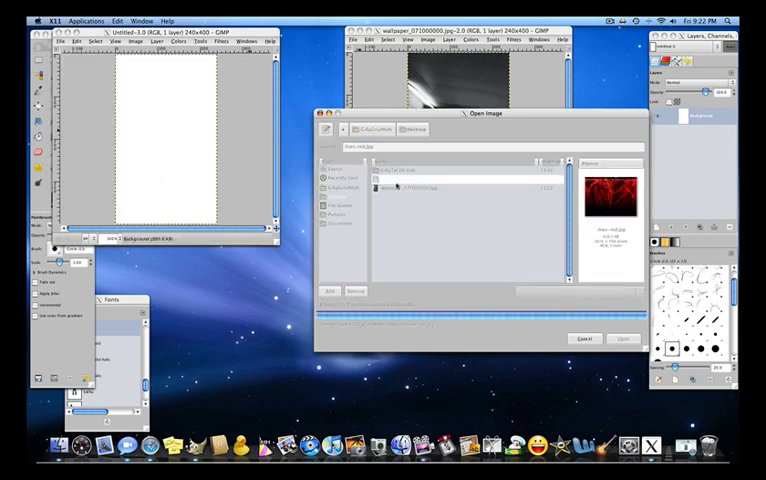
click(621, 338)
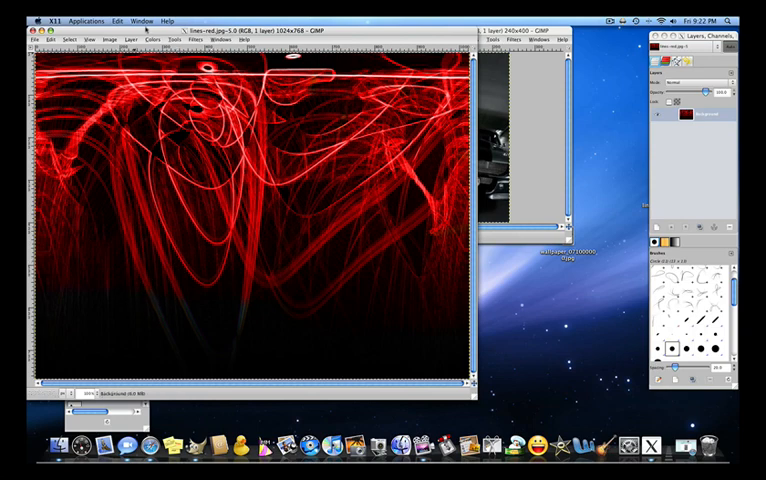
- Paste a slice of the red lines onto the 240×400 canvas and begin saving as RedAbstract
click(228, 53)
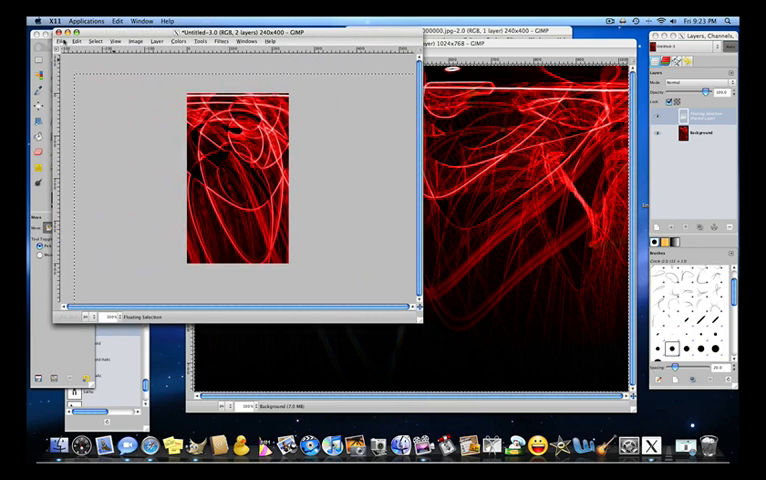
click(45, 42)
text(RedAbstract)
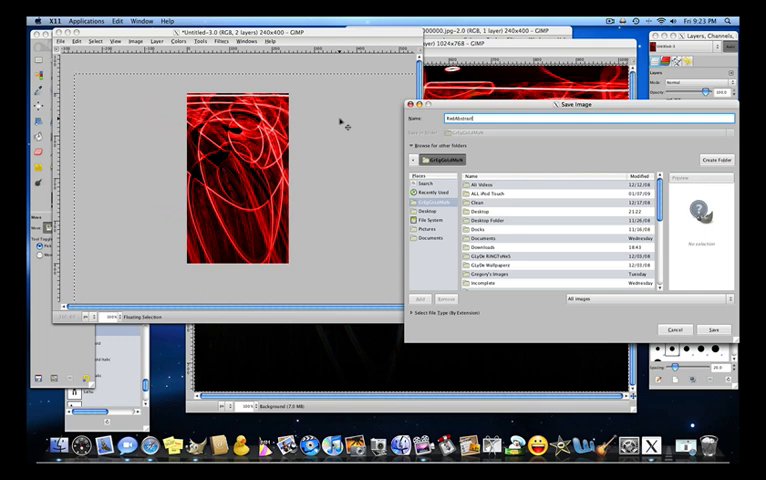
- Export RedAbstract.png with visible layers merged, then hide GIMP via X11 in the Dock
click(714, 329)
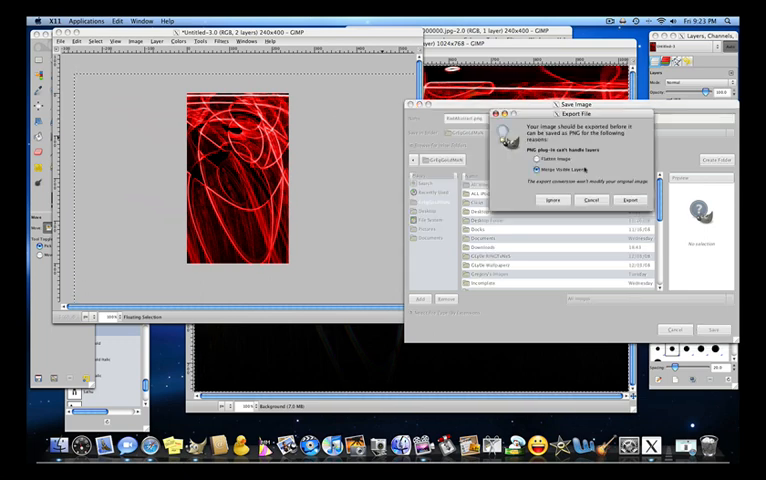
click(629, 200)
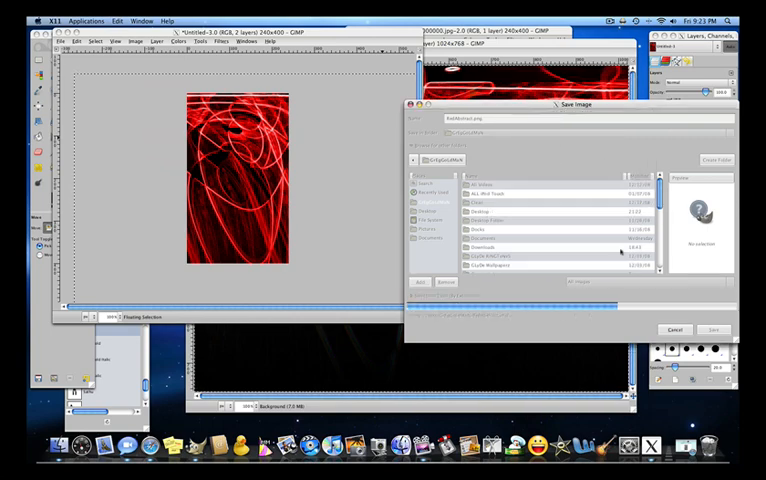
click(712, 329)
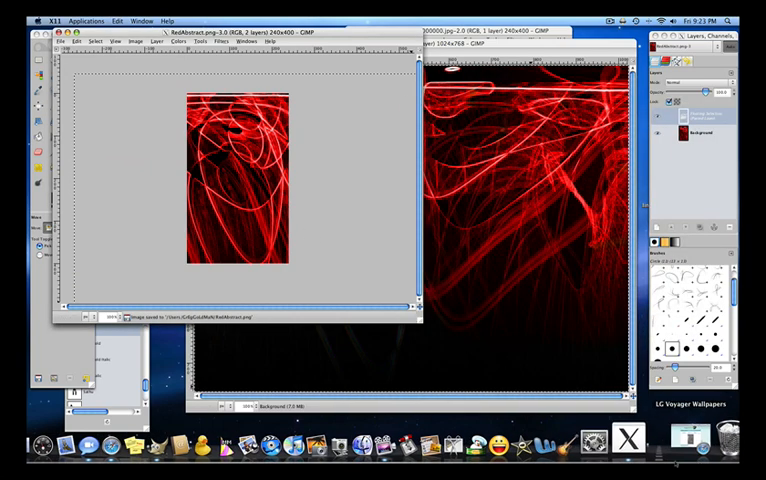
right_click(597, 439)
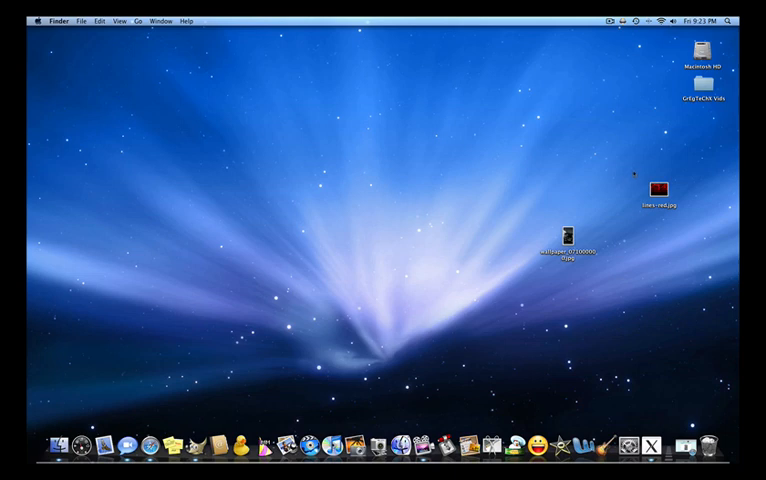
- Choose LG VX10000 > Send File from the Bluetooth menu bar icon
click(656, 19)
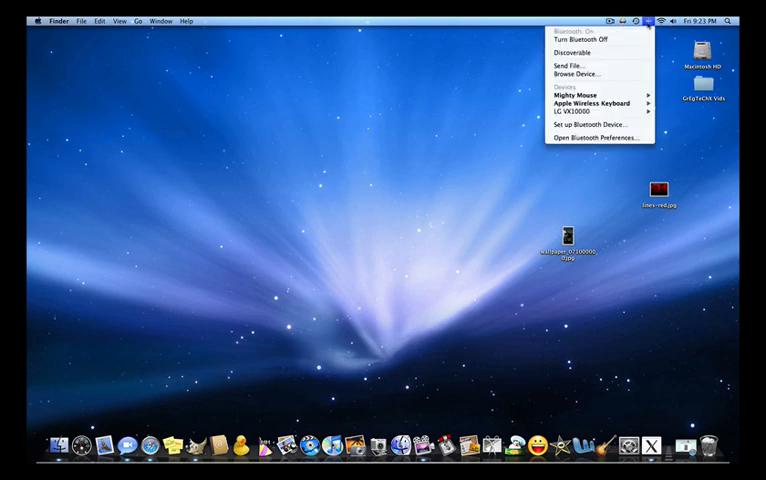
mouse_move(575, 96)
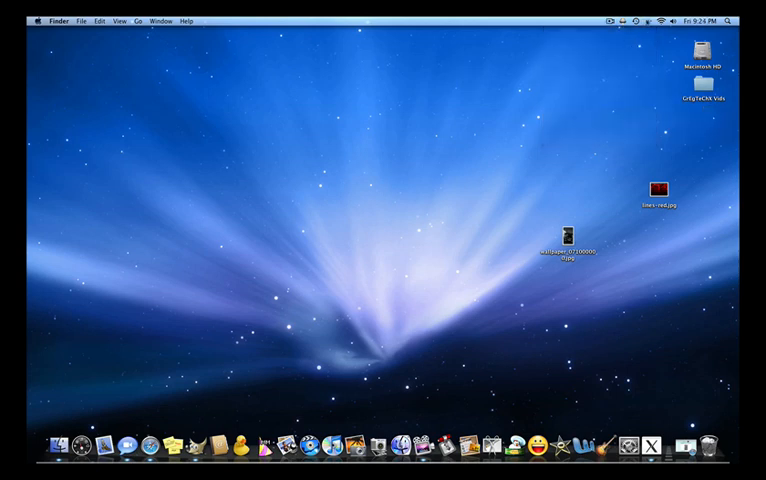
click(644, 20)
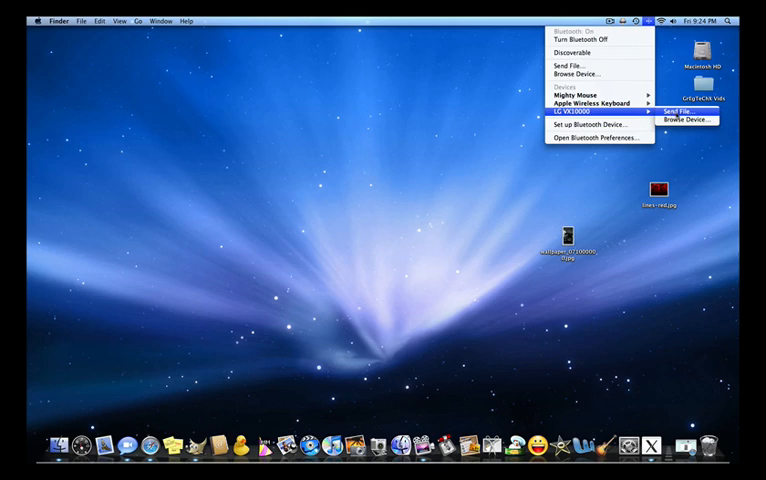
click(681, 108)
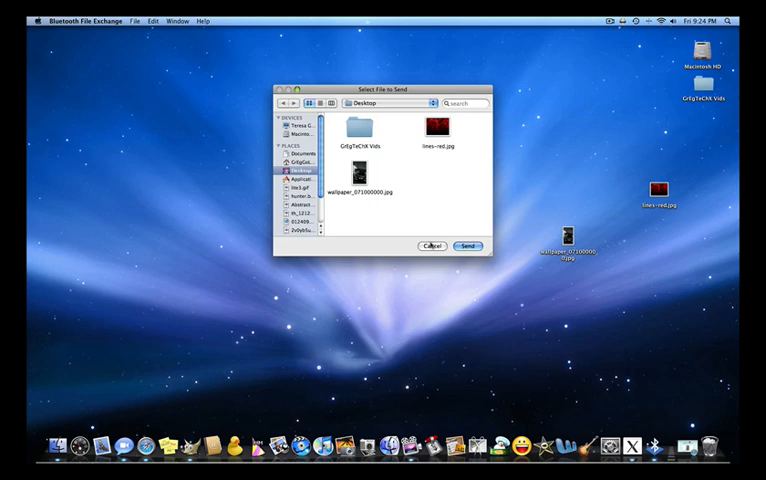
- Cancel the Select File to Send dialog and bring GIMP back via X11
click(430, 246)
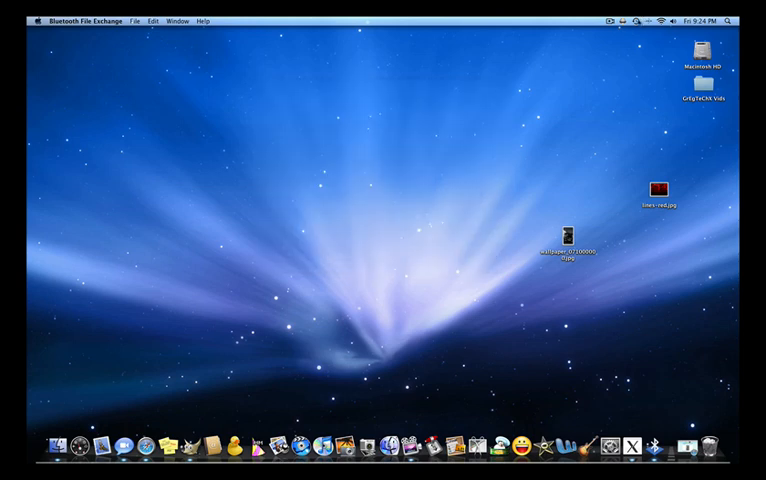
click(654, 19)
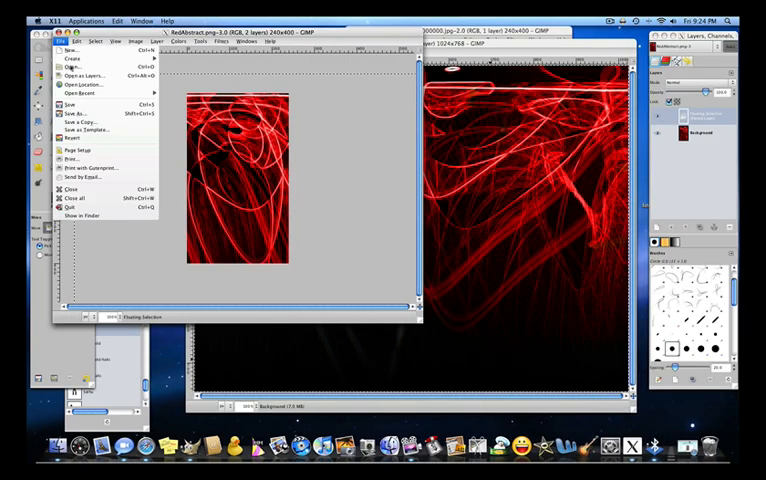
- Save RedAbstract.png to the Desktop with visible layers merged, then quit GIMP
click(73, 113)
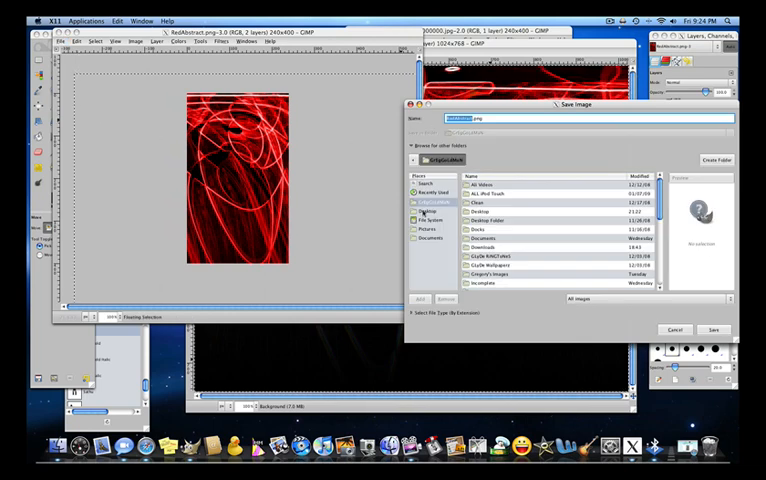
click(714, 329)
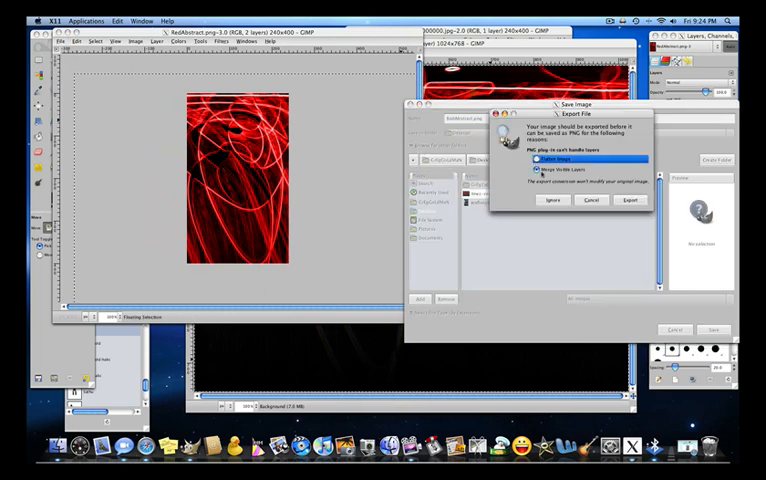
click(629, 200)
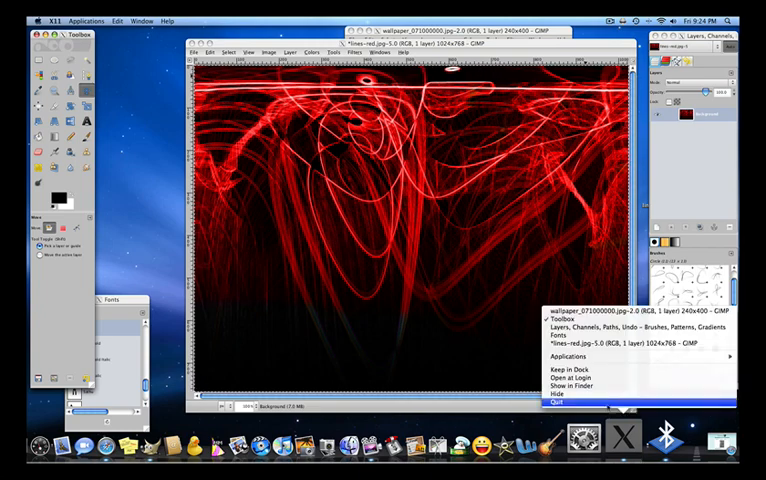
click(552, 401)
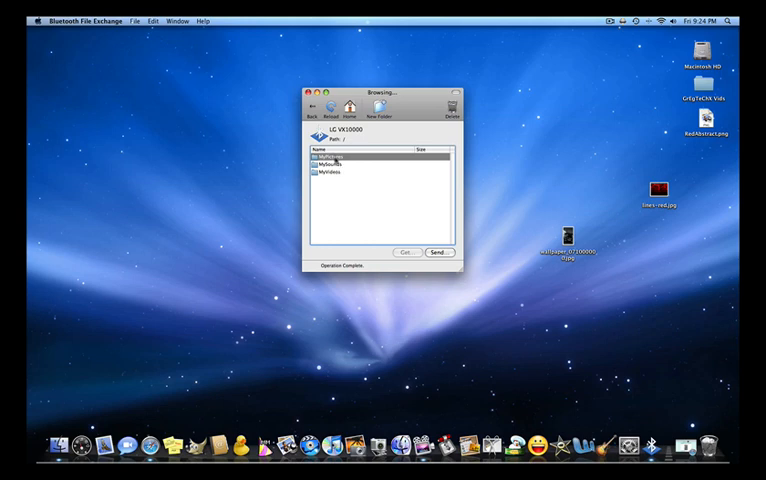
- Open the phone's MyPictures folder in the LG VX10000 browsing window
click(340, 162)
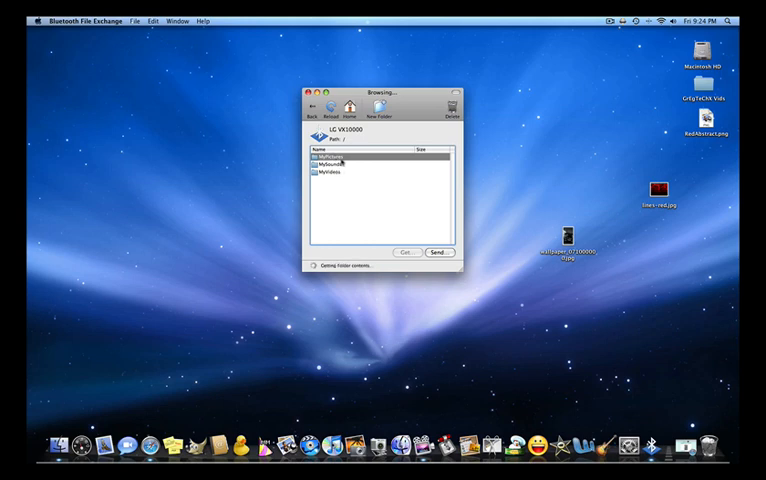
double_click(338, 156)
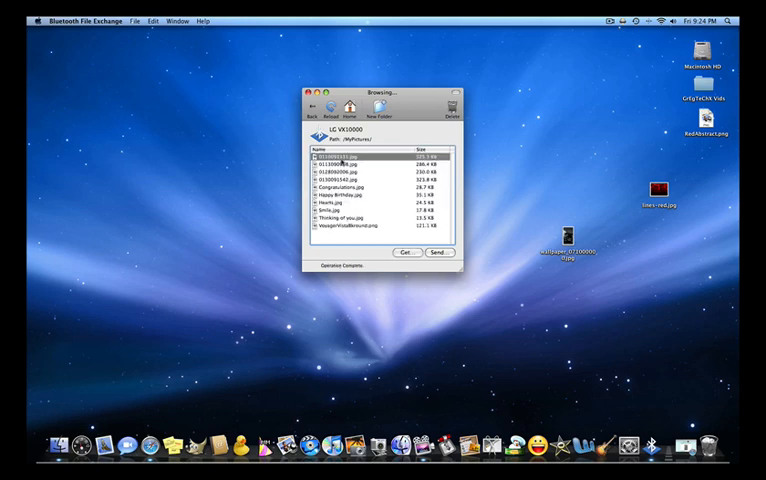